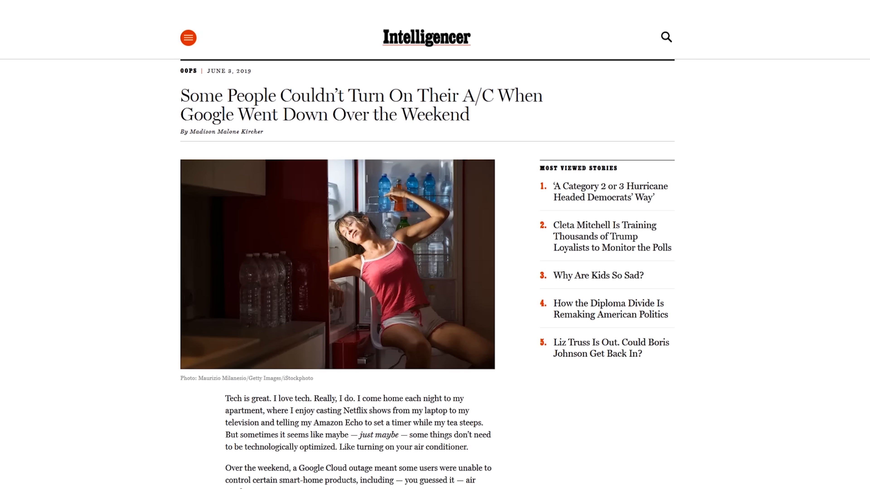
pyautogui.scroll(-3)
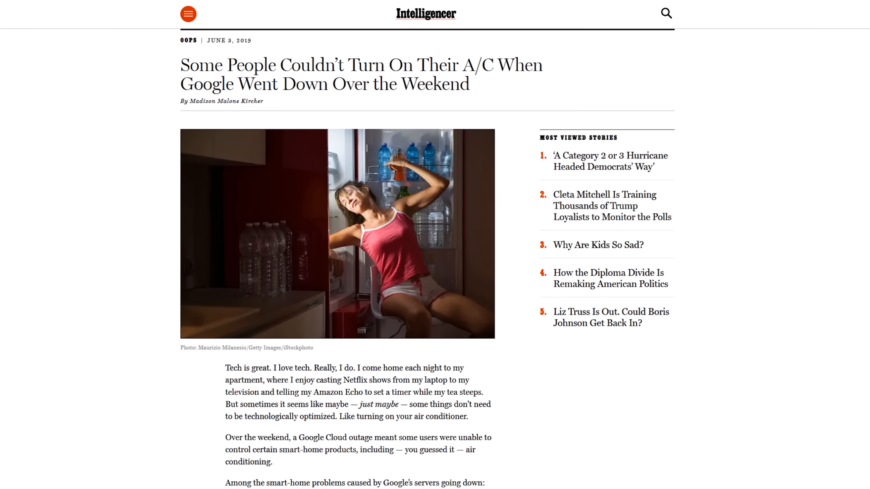
pyautogui.scroll(-3)
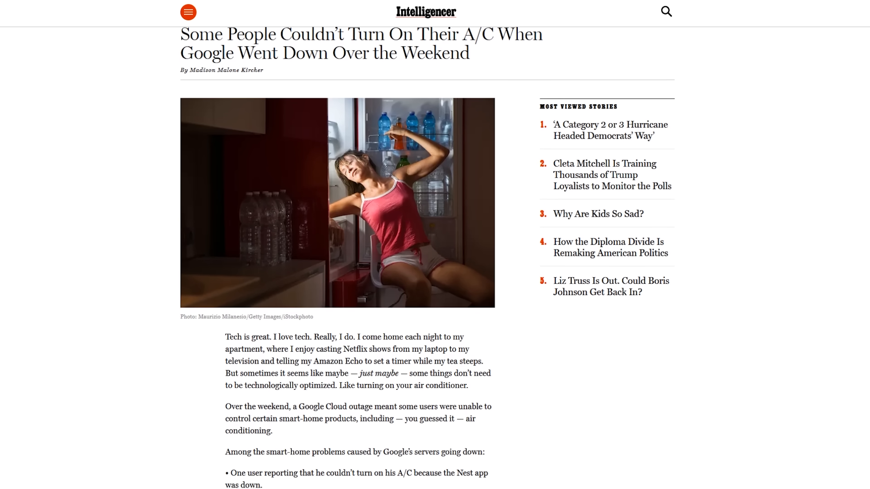
pyautogui.scroll(-3)
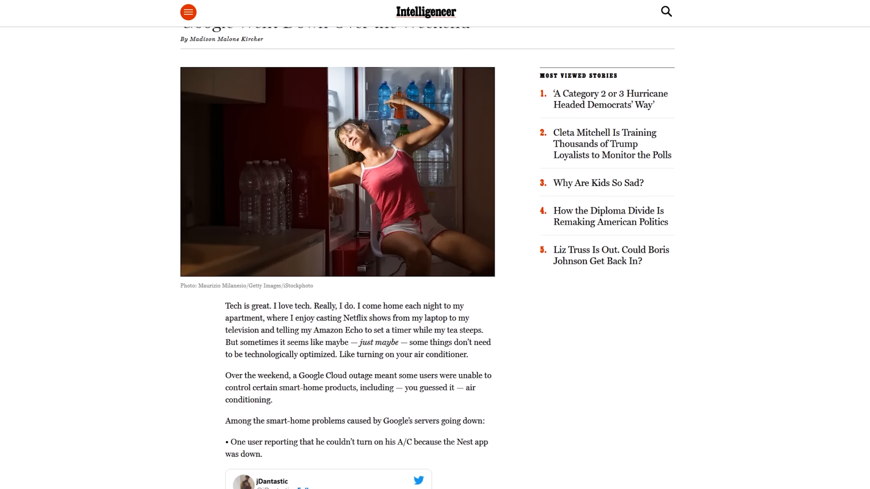
pyautogui.scroll(-3)
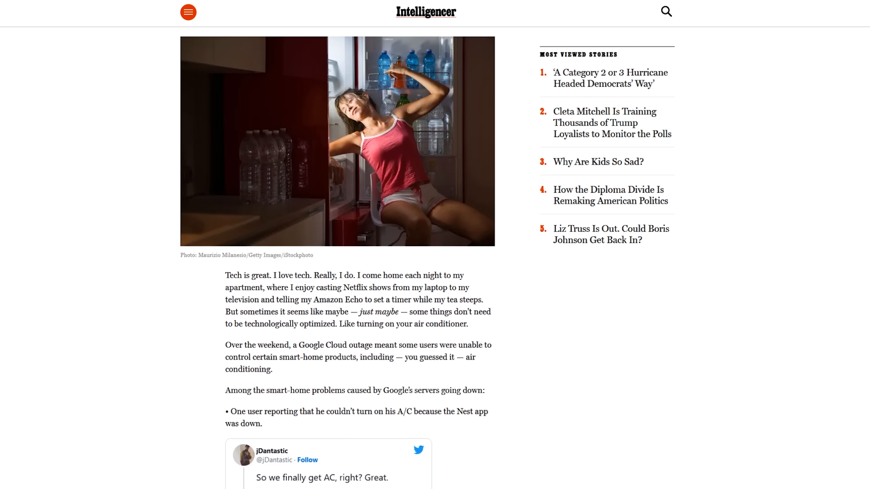
pyautogui.scroll(-3)
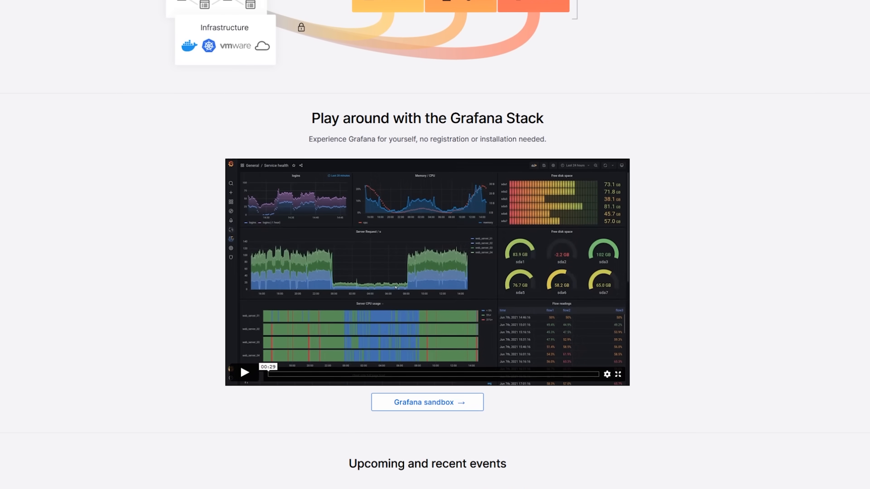
pyautogui.scroll(-3)
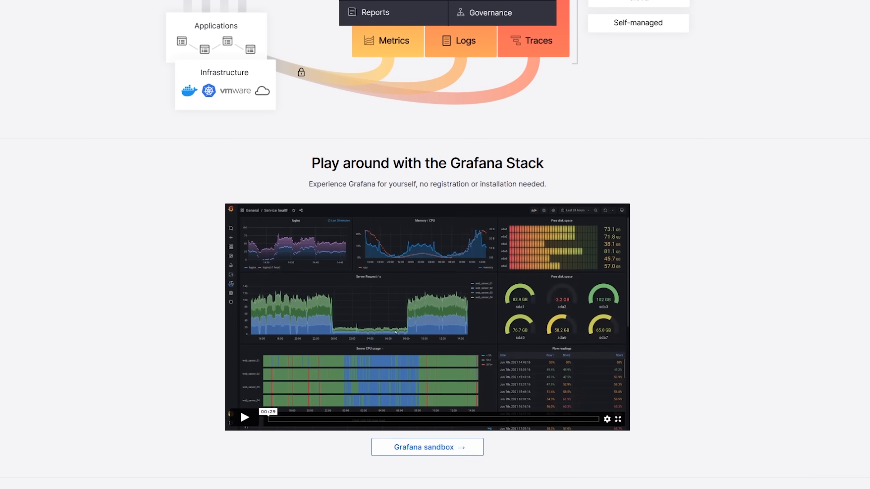
pyautogui.scroll(-3)
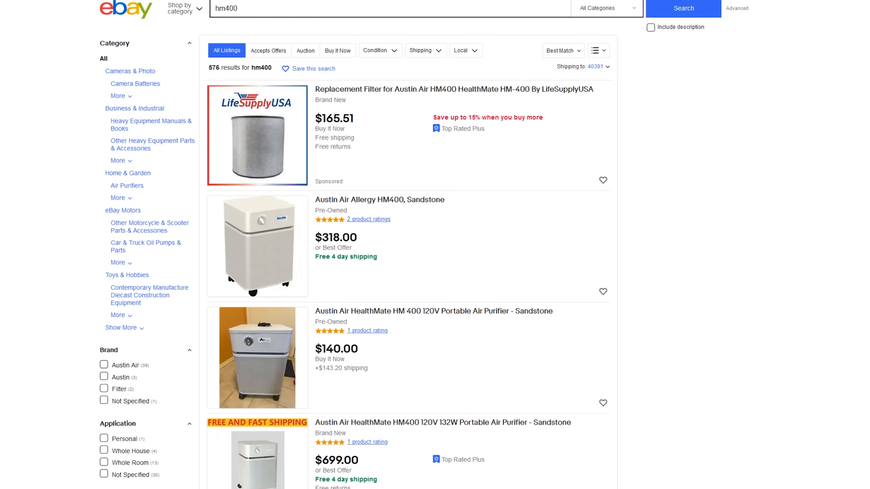
pyautogui.scroll(-3)
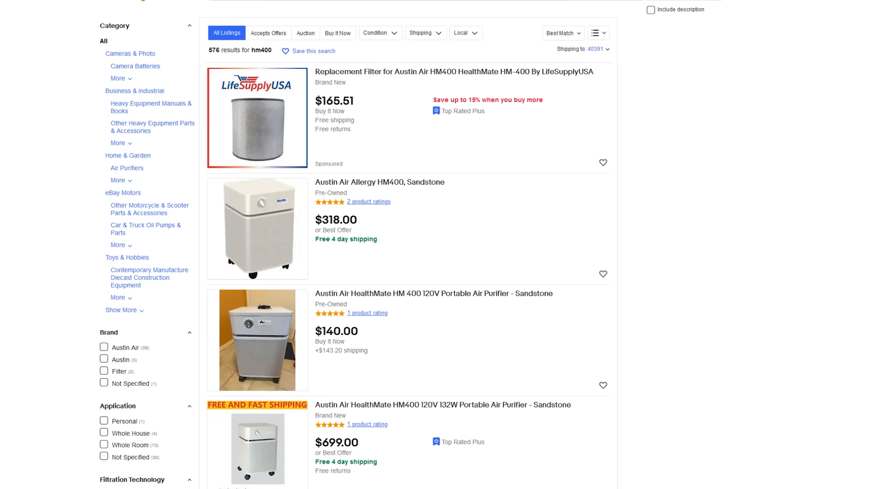
pyautogui.scroll(-3)
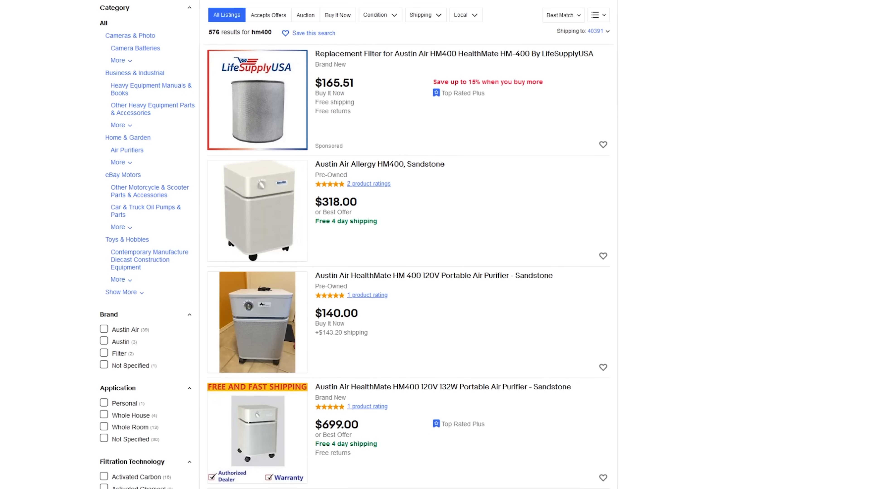
pyautogui.scroll(-3)
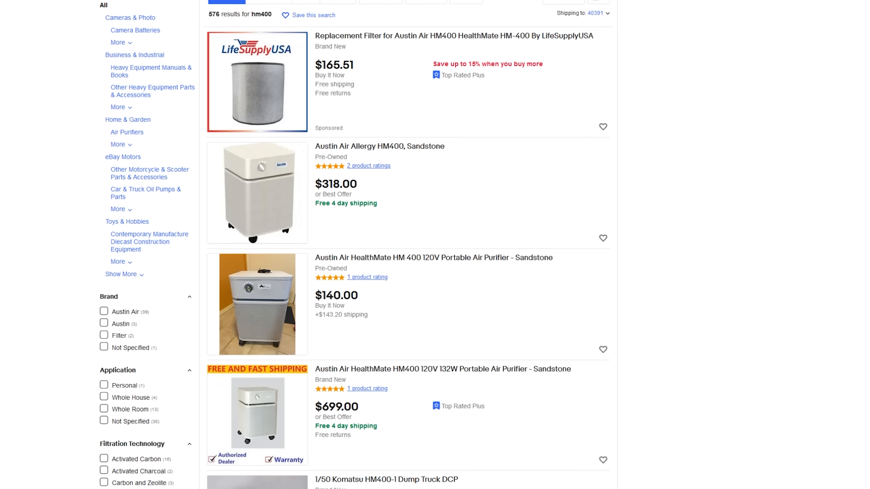